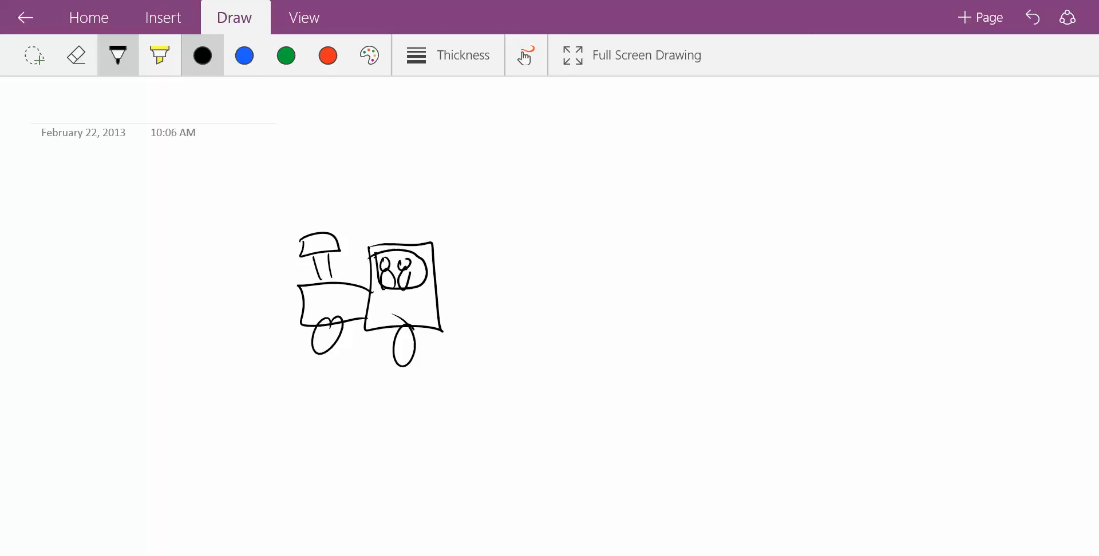
Sketch four black-ink carriages with two windows each behind the engine, starting a first wheel
drag(464, 249, 462, 287)
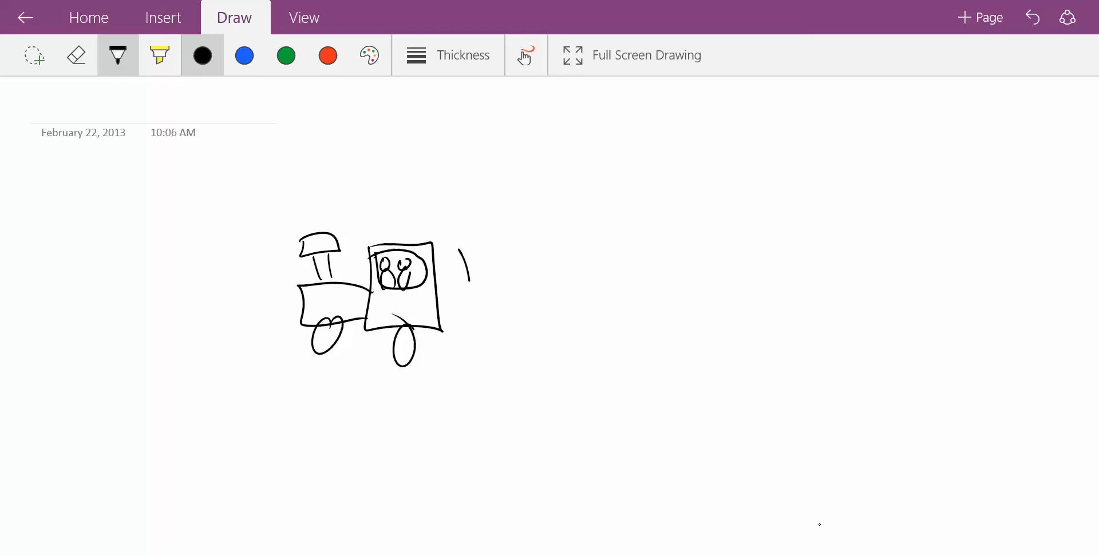
drag(465, 242, 624, 316)
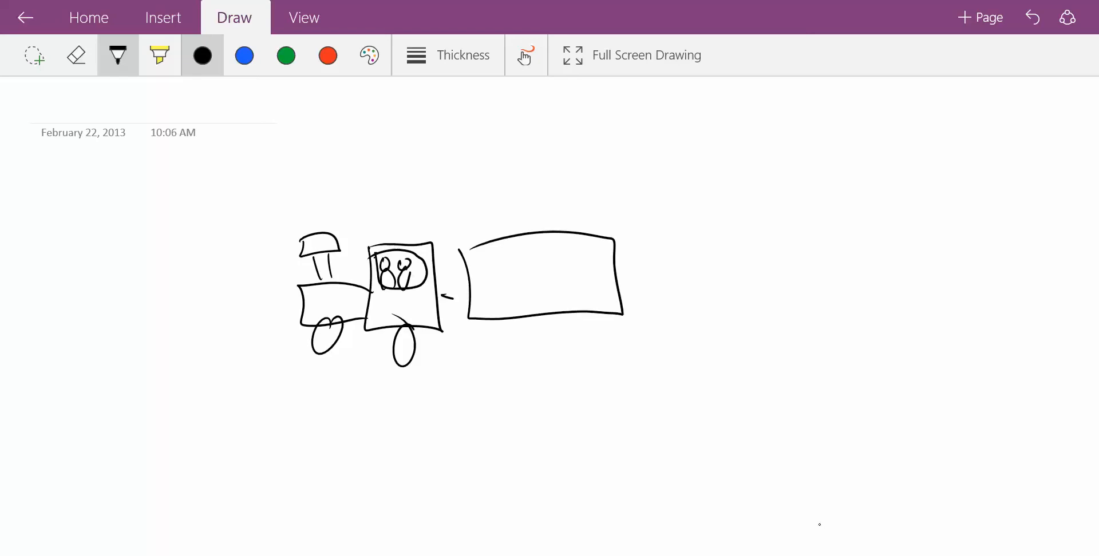
drag(631, 239, 757, 305)
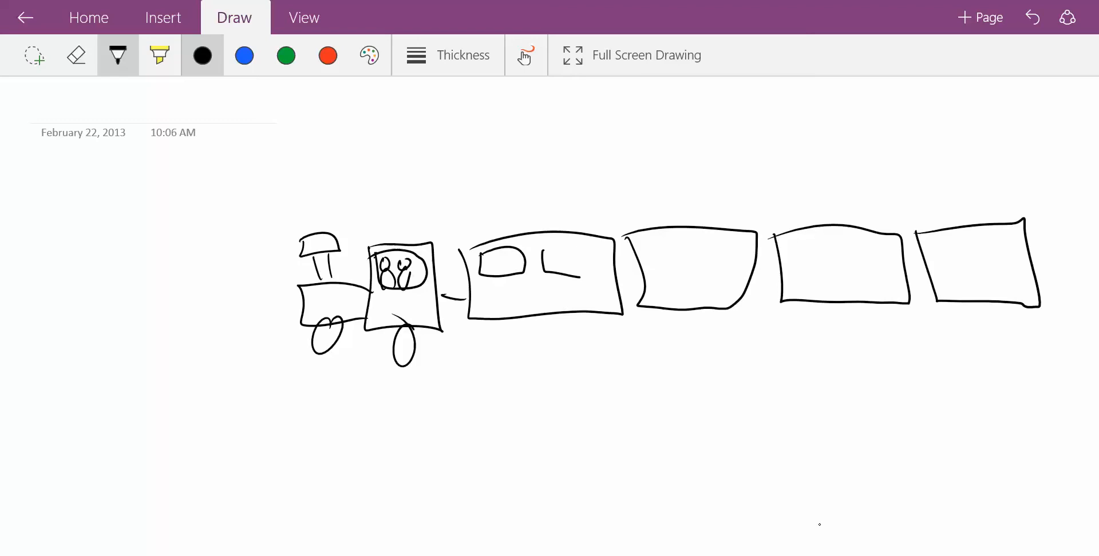
drag(554, 253, 694, 266)
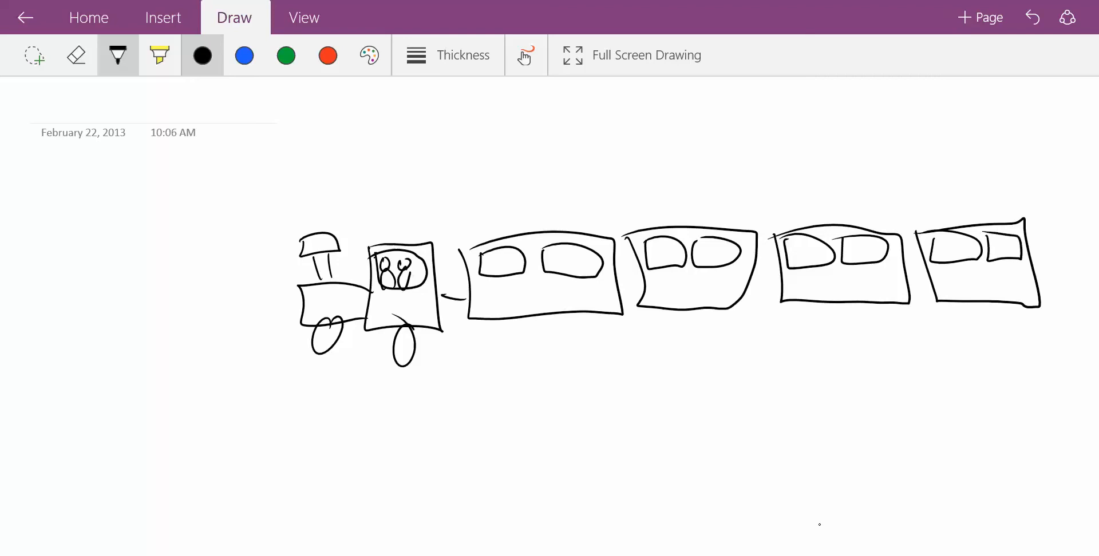
drag(484, 312, 497, 343)
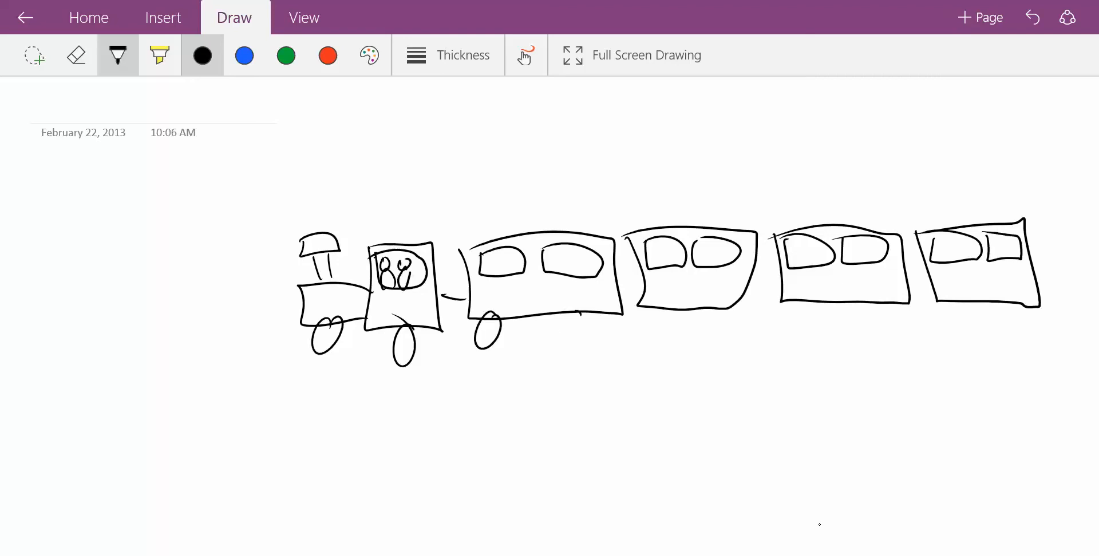
Add wheels, couplings and window faces to each carriage, plus a long arc from the engine
drag(574, 323, 700, 322)
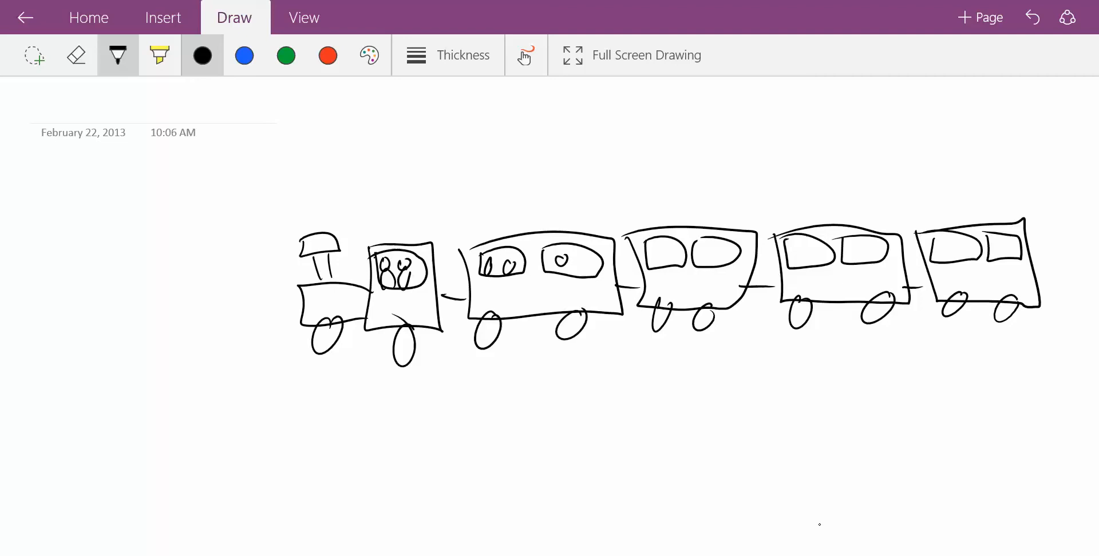
drag(655, 252, 715, 256)
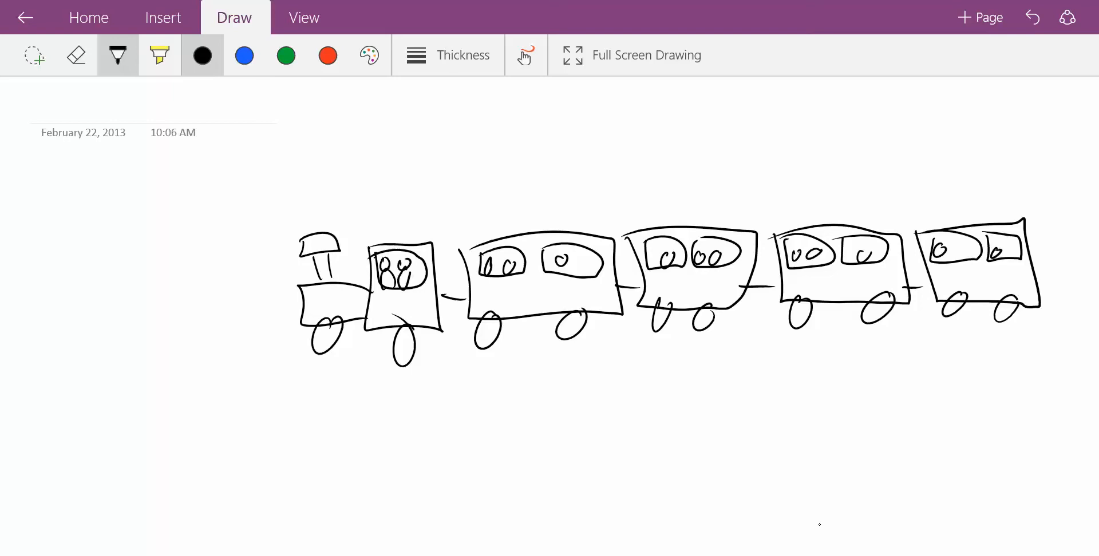
drag(396, 228, 806, 210)
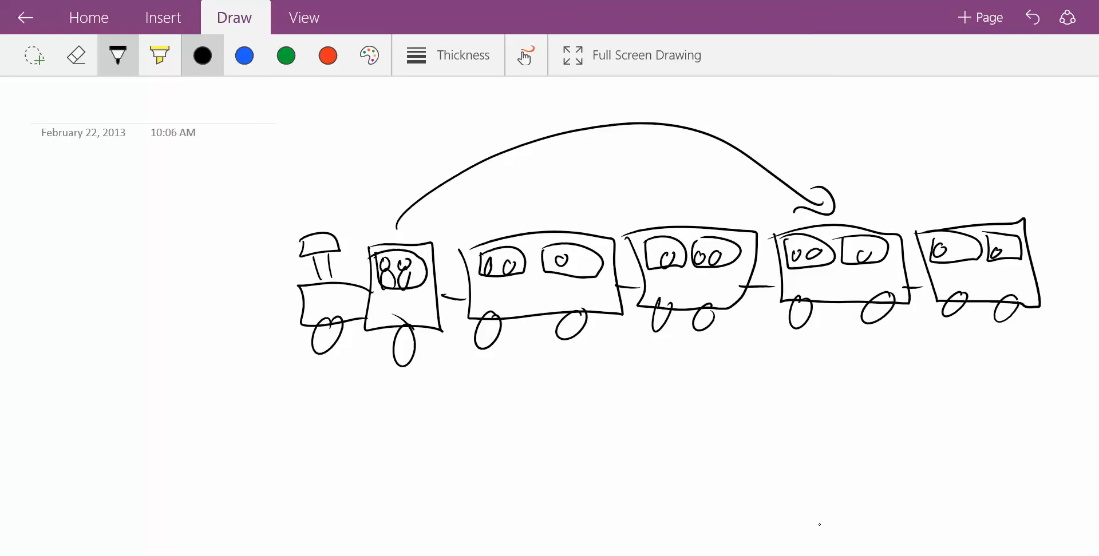
Box and circle the first carriage with arrows, and sketch a header-lined rectangle below the train
drag(441, 203, 634, 365)
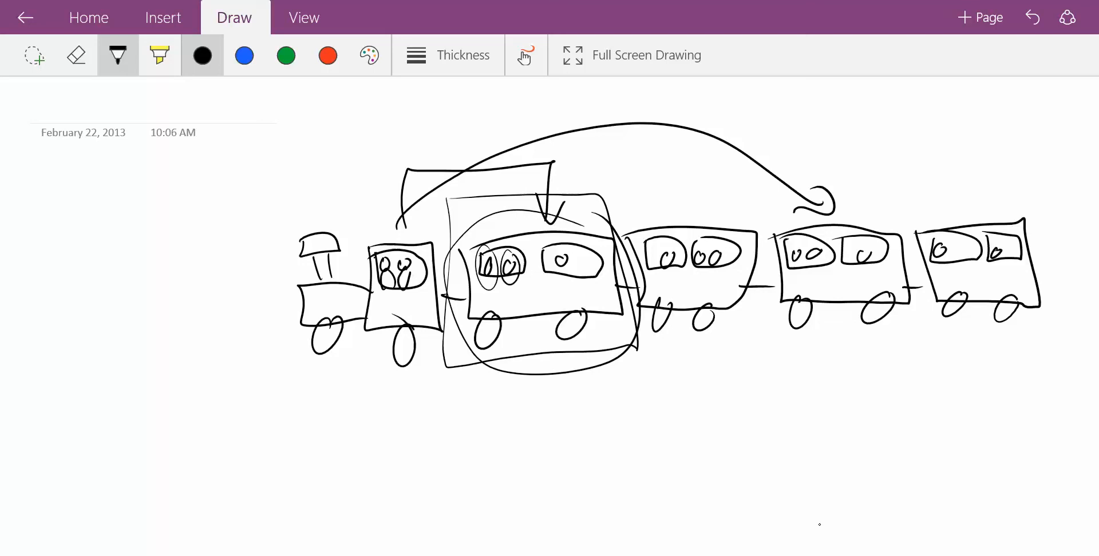
drag(553, 249, 568, 277)
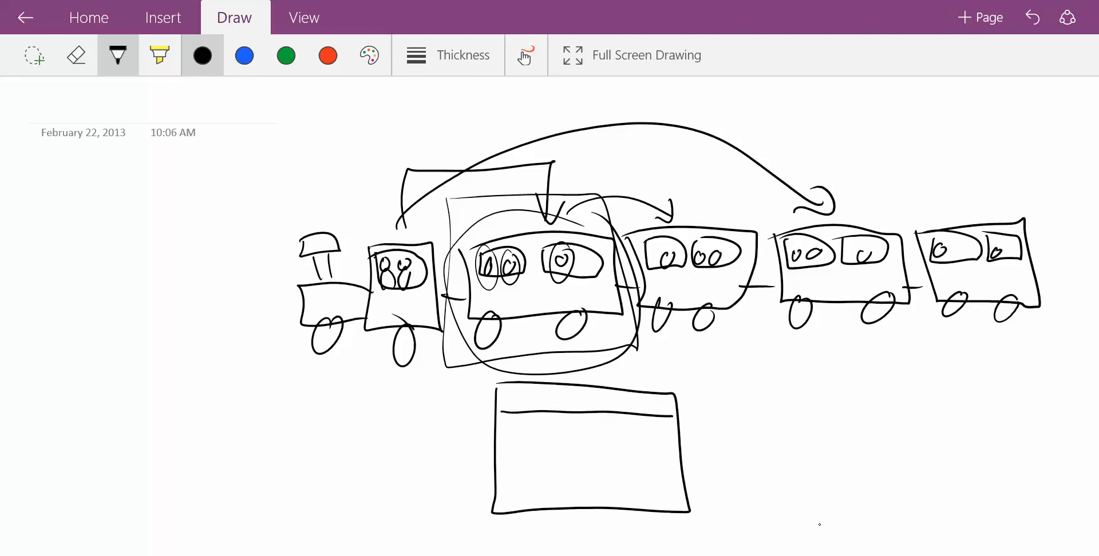
Handwrite 'Cargo' in the box header, circle the first coupling, and dot inside the box
drag(508, 403, 599, 403)
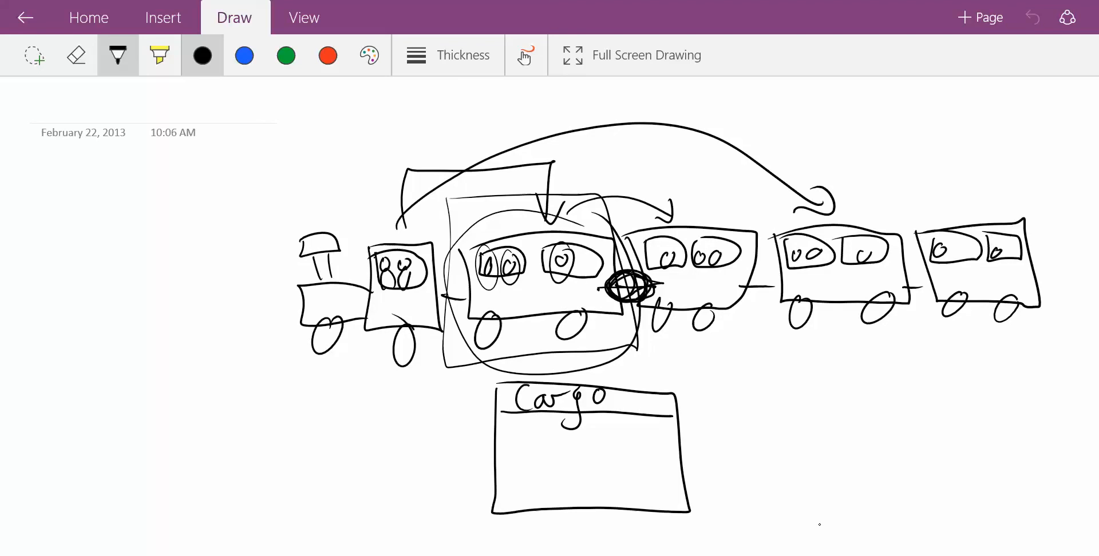
click(585, 468)
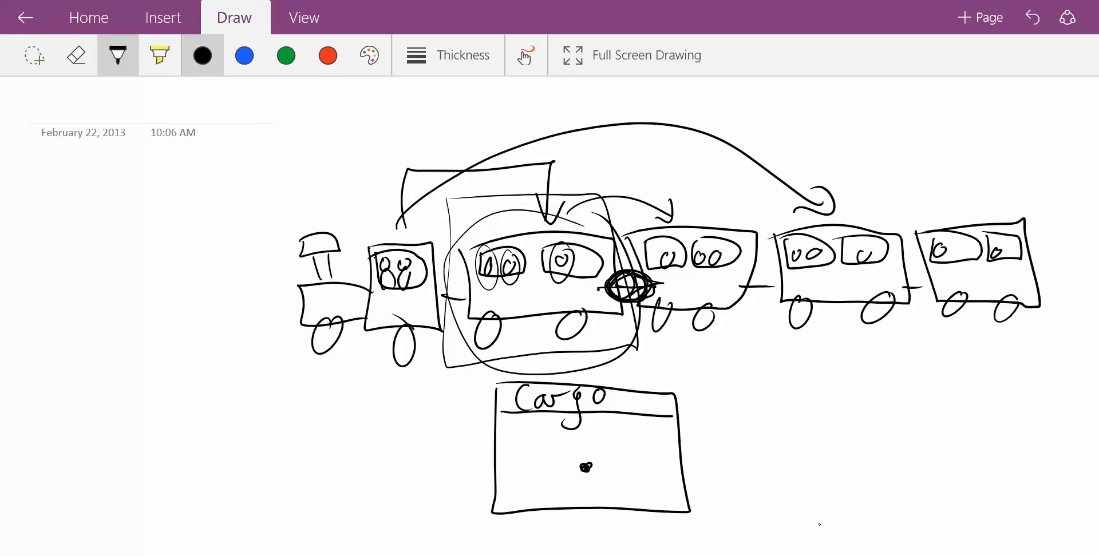
Draw an arrow from the dot to a second 'Cargo' box, and write 'Linked List' at left
drag(585, 468, 733, 460)
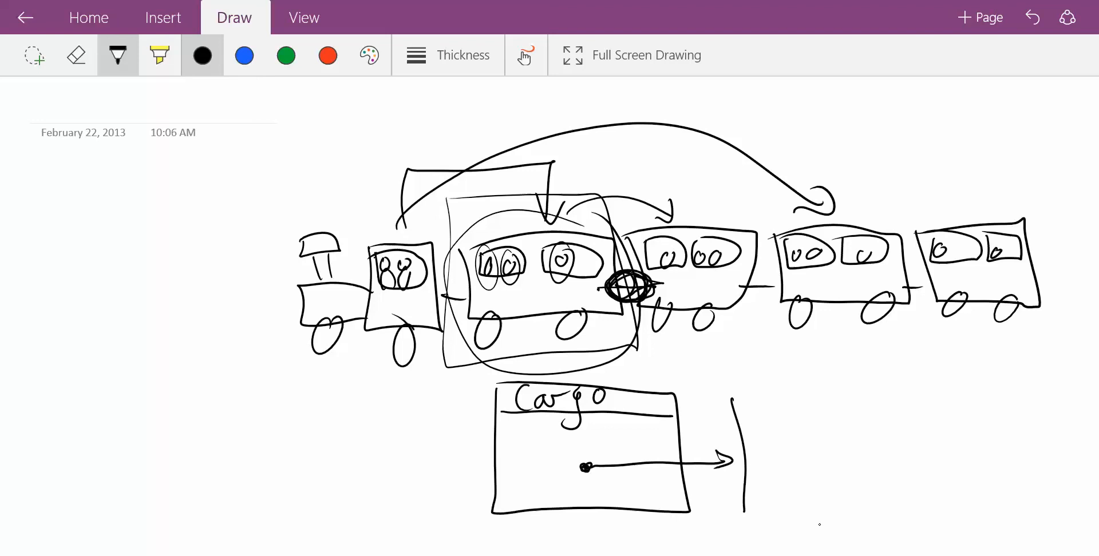
drag(739, 389, 897, 504)
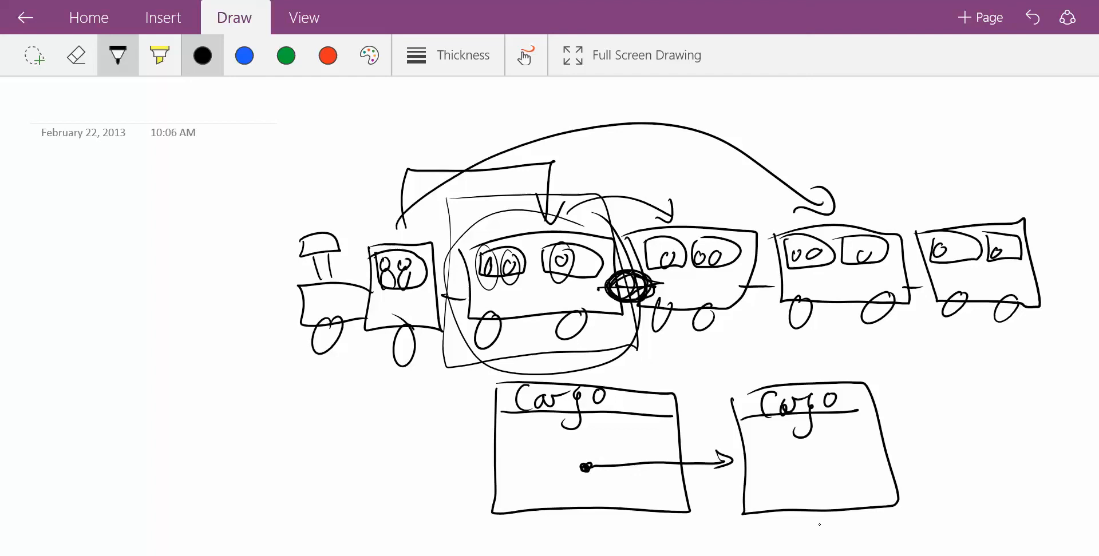
drag(83, 385, 83, 437)
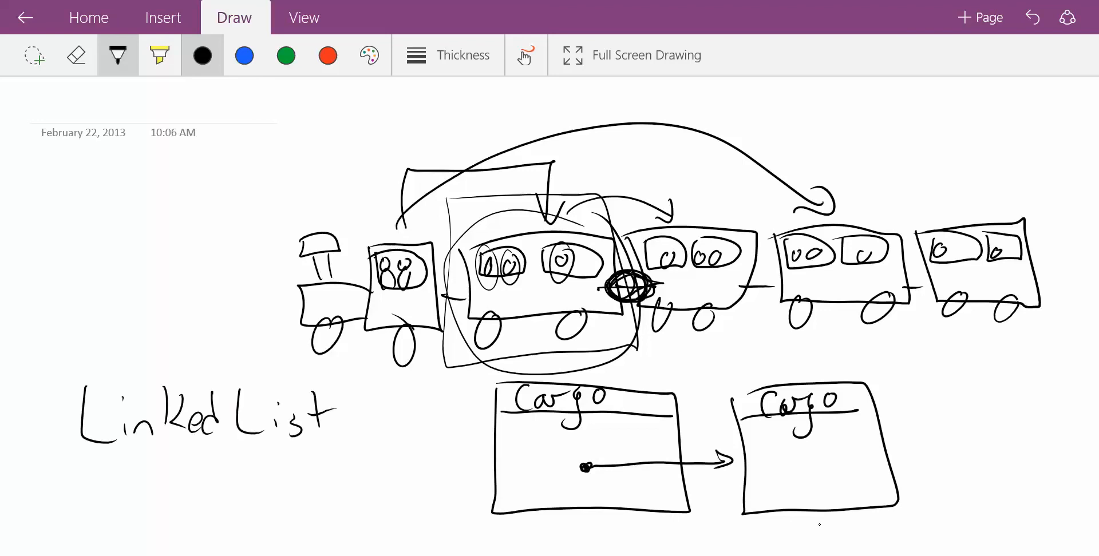
Sketch a lined note sheet top-left, circle the engine and first Cargo box, and start writing 'Driver'
drag(87, 167, 82, 294)
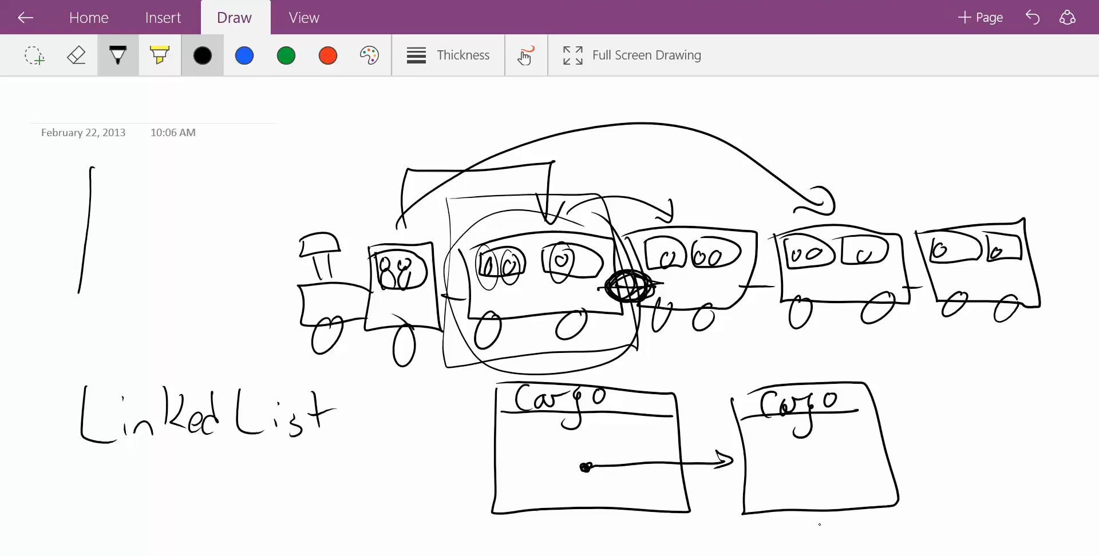
drag(88, 169, 141, 301)
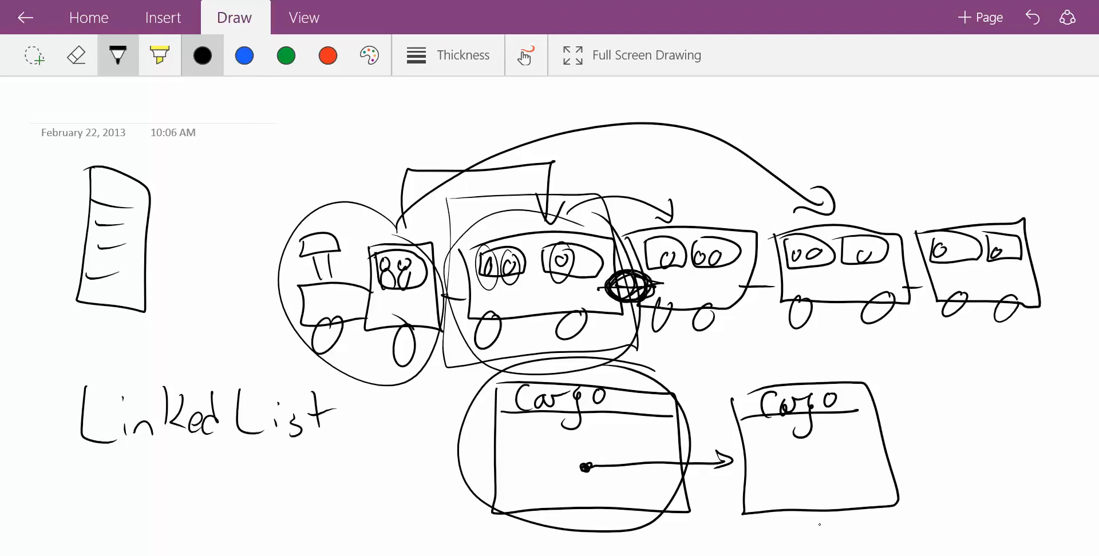
drag(312, 203, 420, 189)
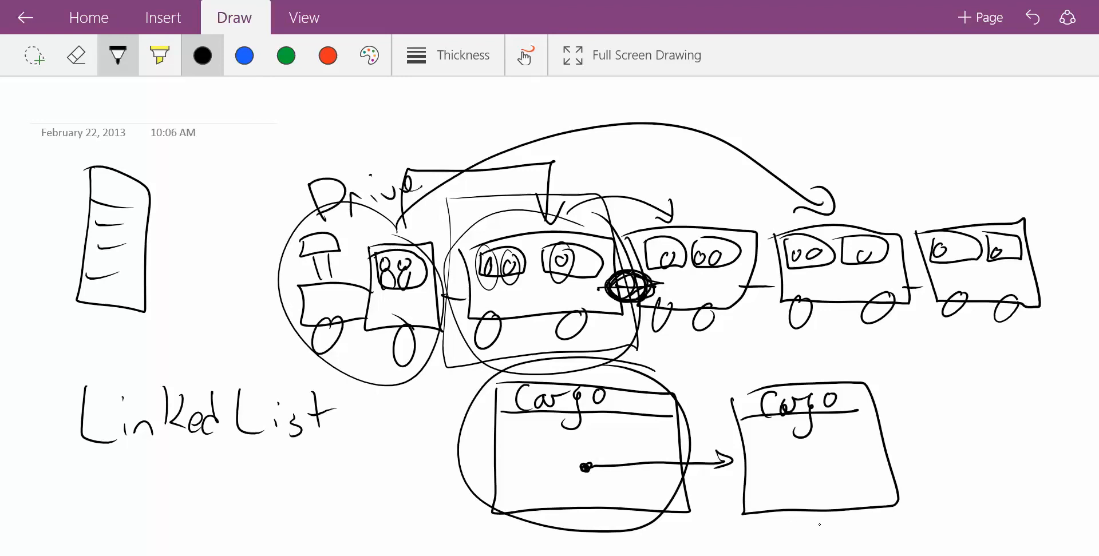